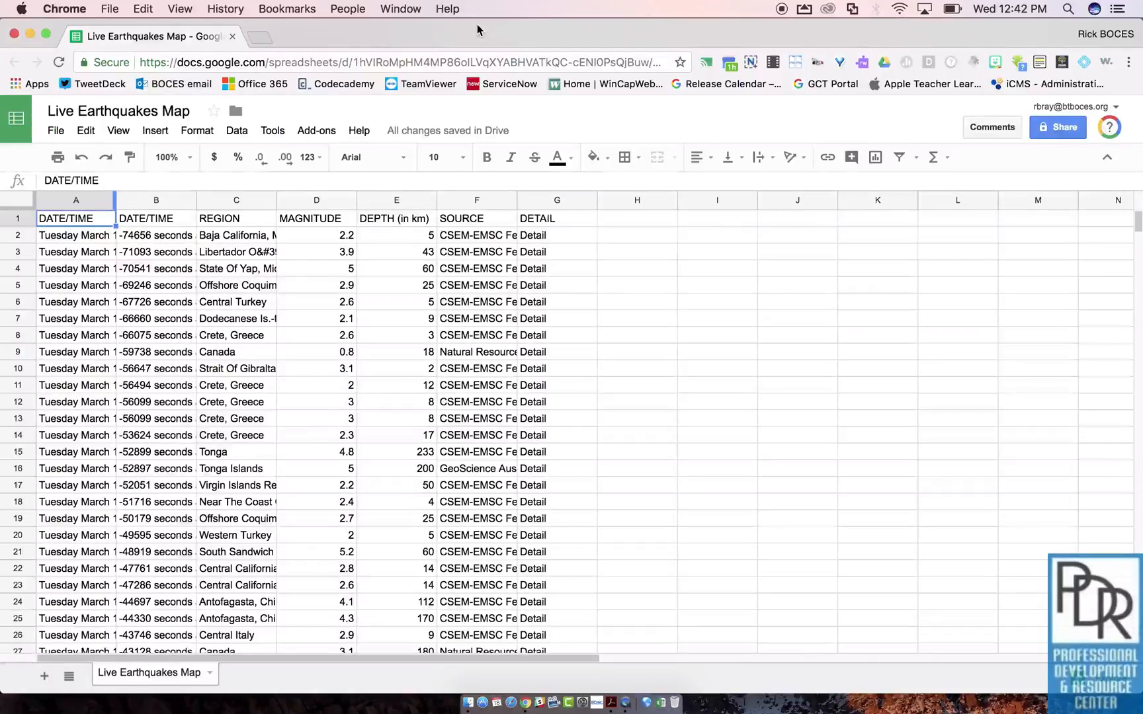
- Delete the Tuesday March 15 2016 date entry from cell A2
click(75, 235)
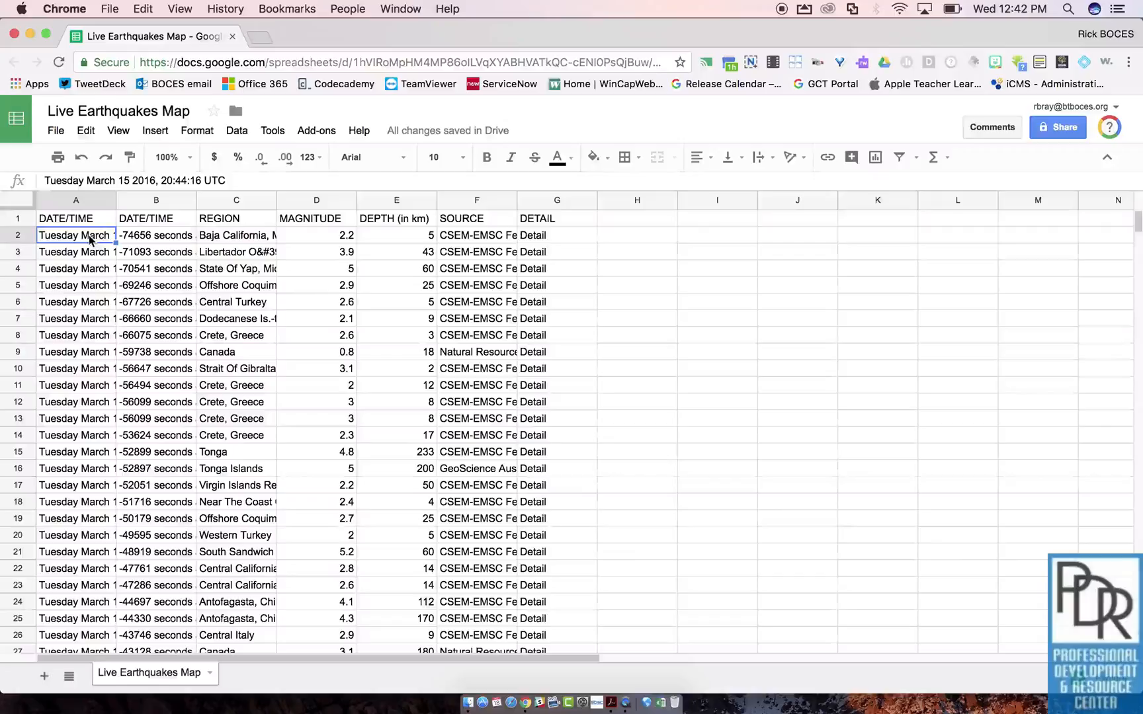
key(Delete)
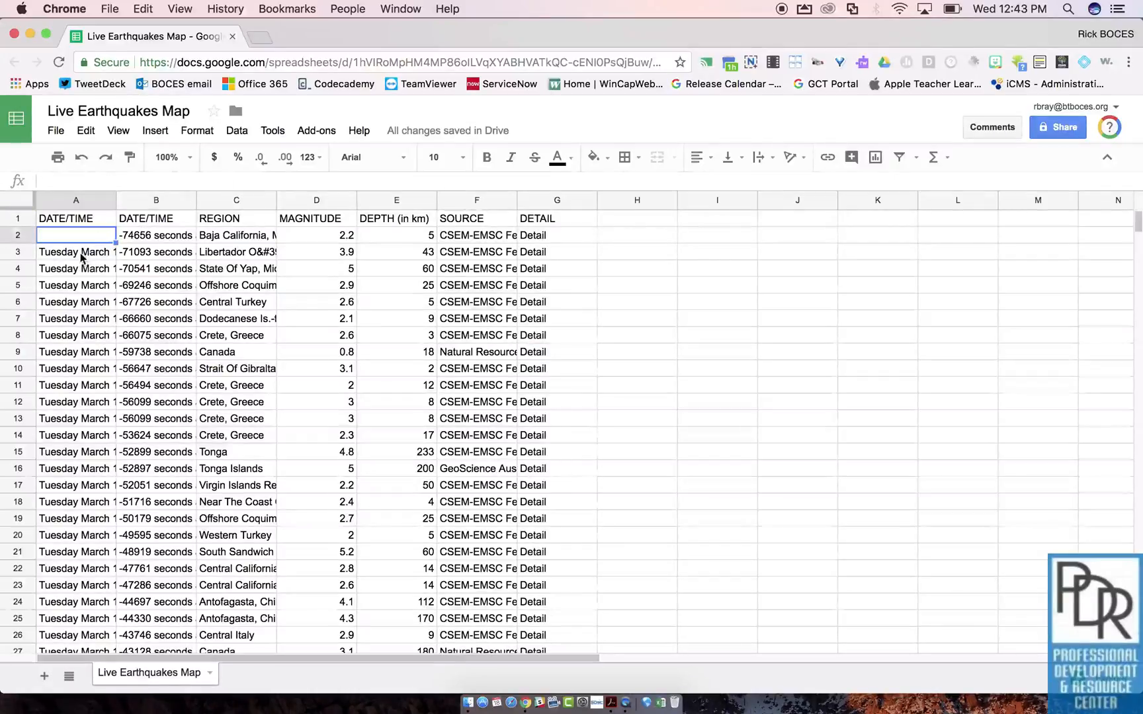
- Delete the earthquake entries in A3:G9, leaving rows 3–9 blank
click(76, 251)
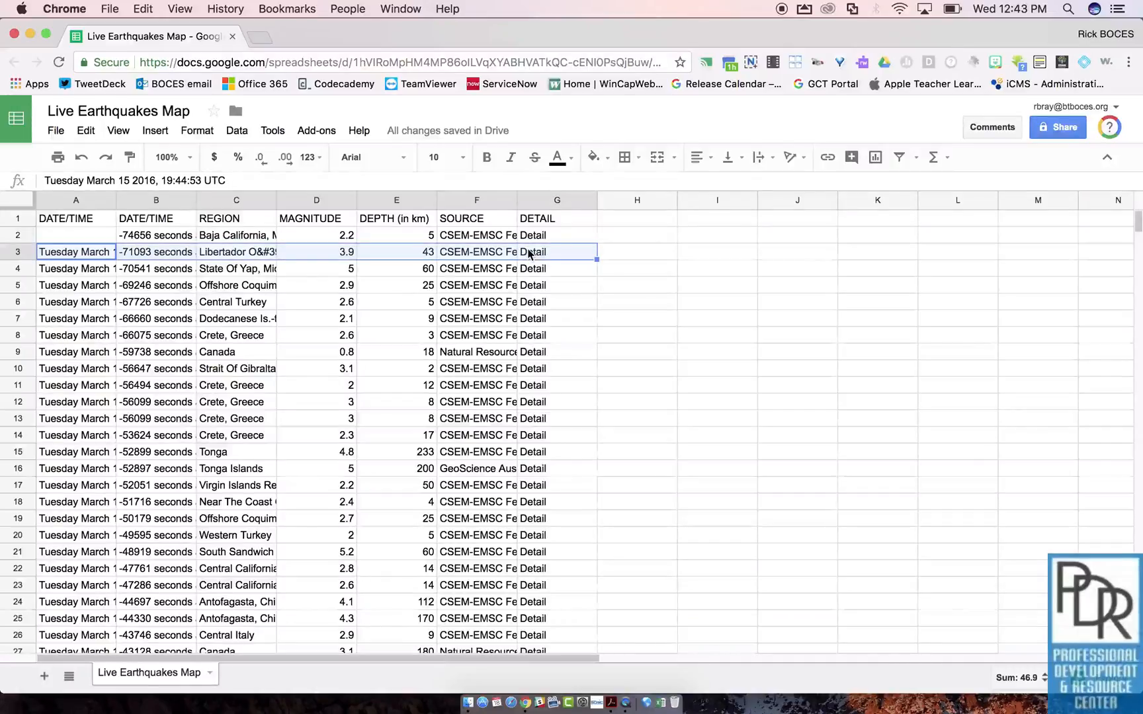
key(Delete)
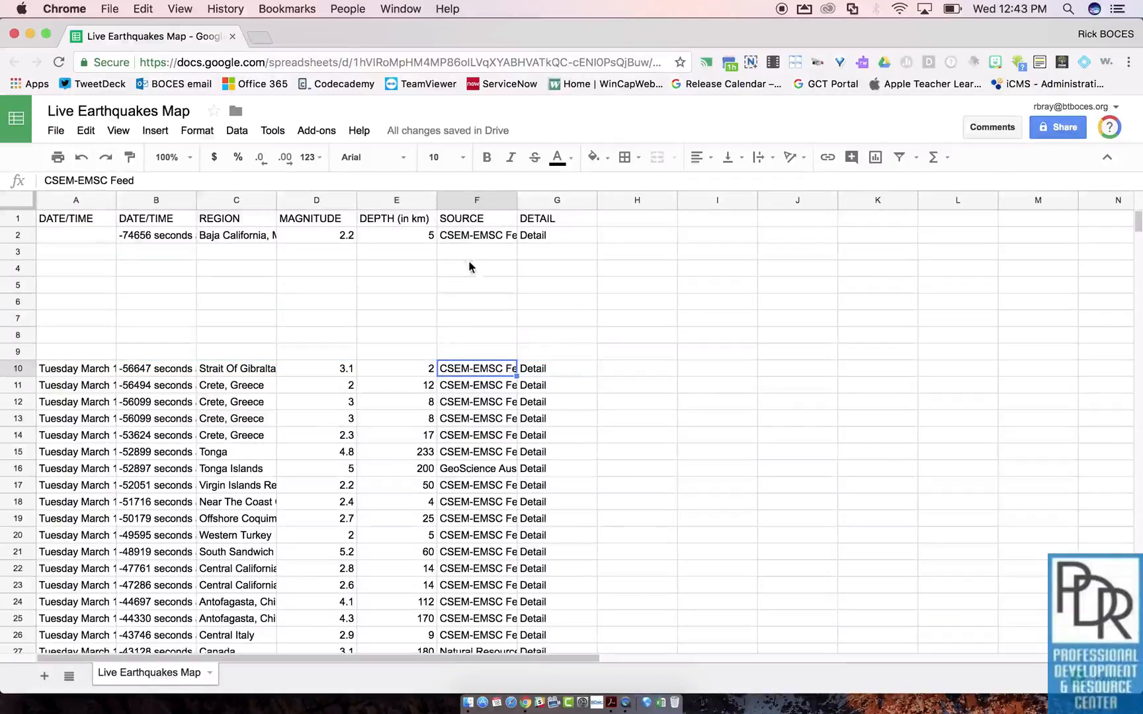
mouse_move(466, 344)
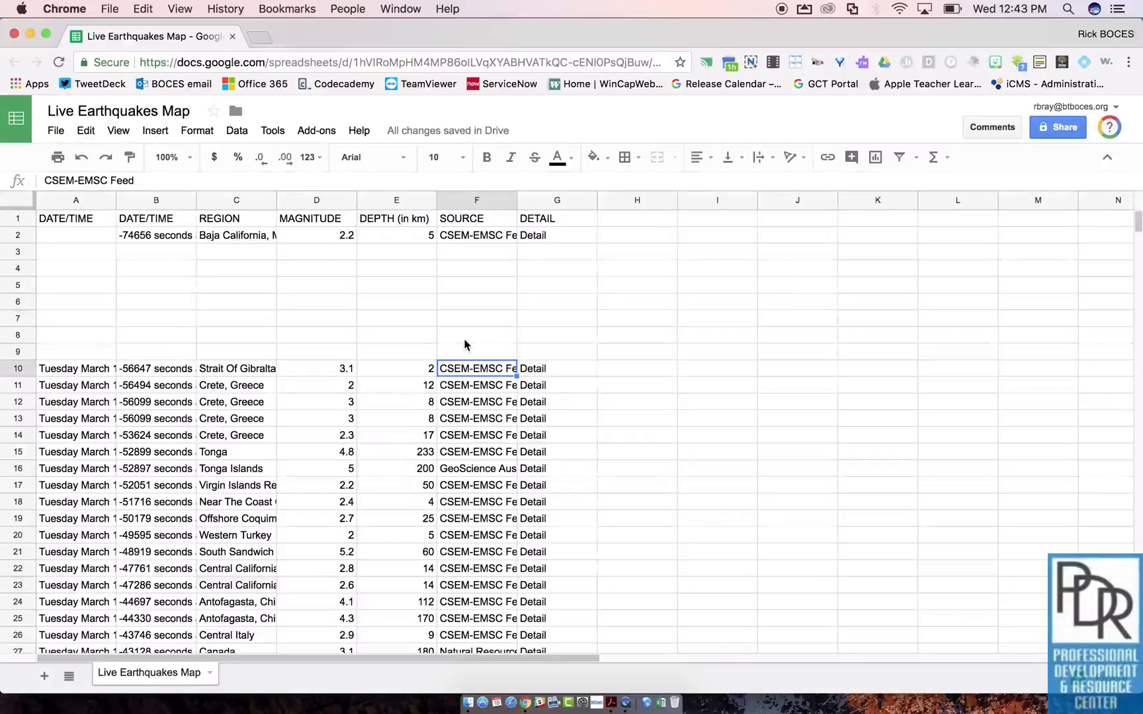
- Give row 23, the Central California entry, a light cyan fill
scroll(down, 3)
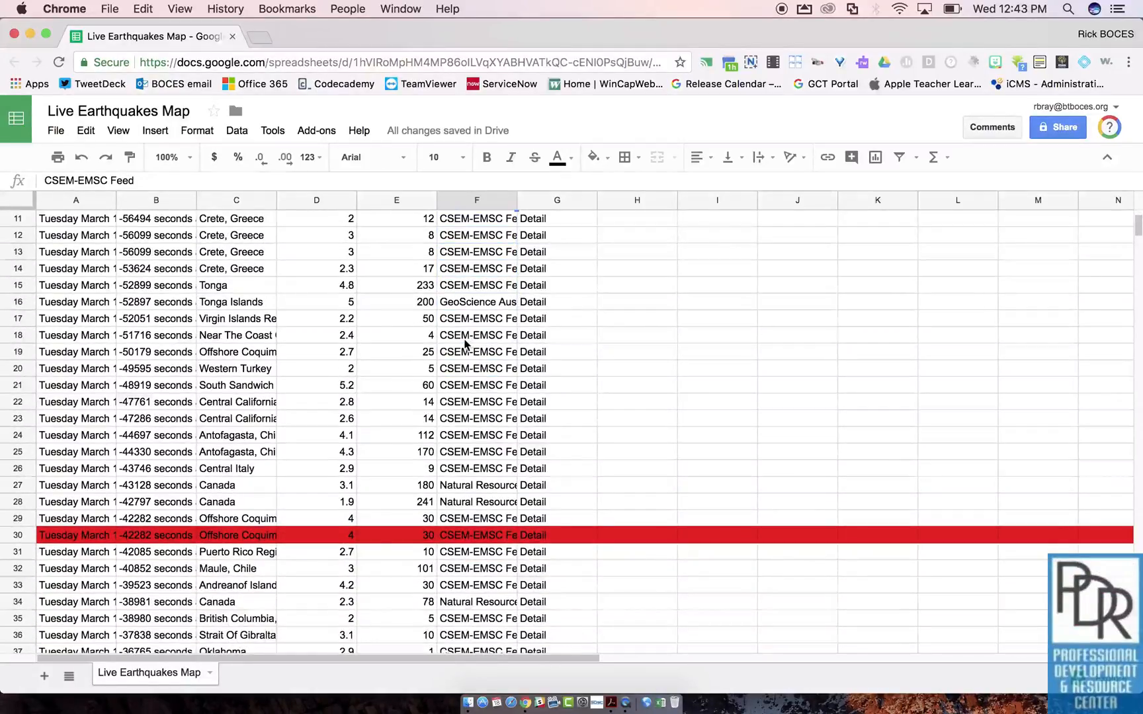
mouse_move(252, 470)
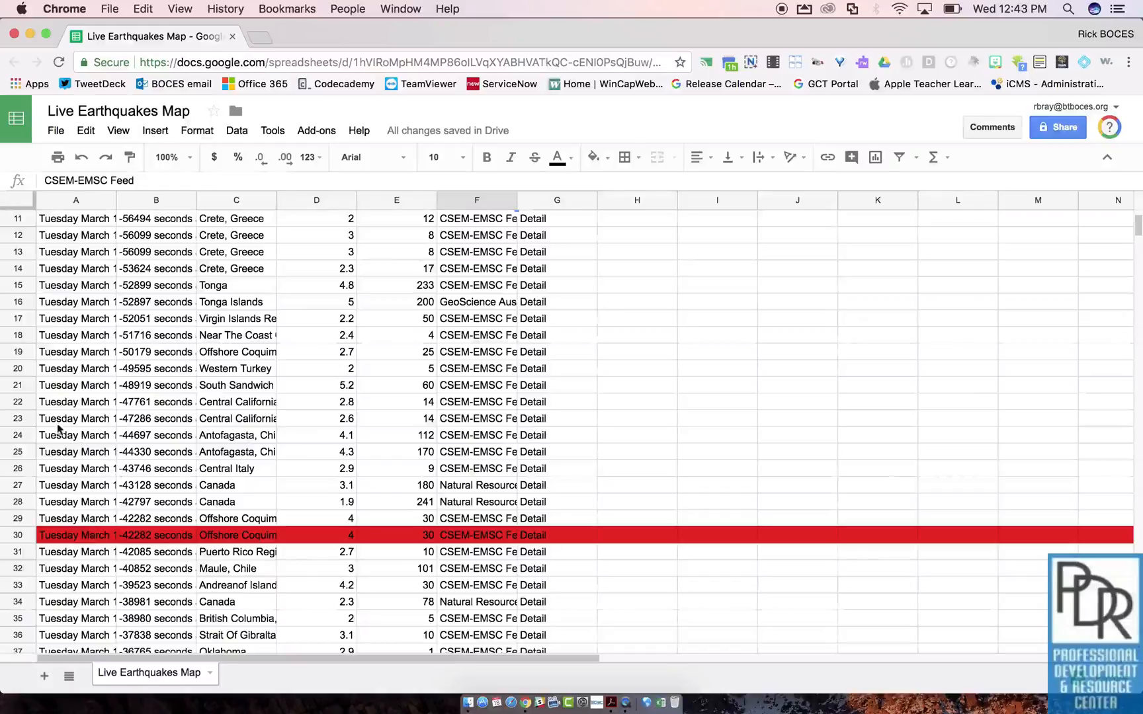
click(76, 419)
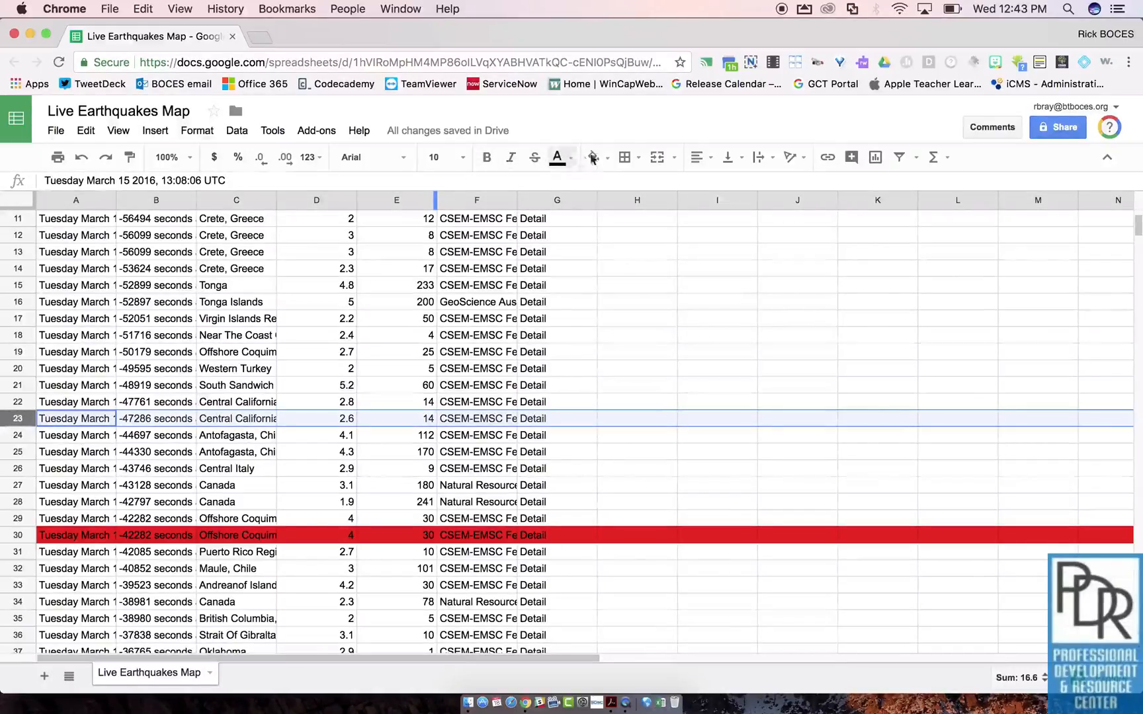
click(592, 158)
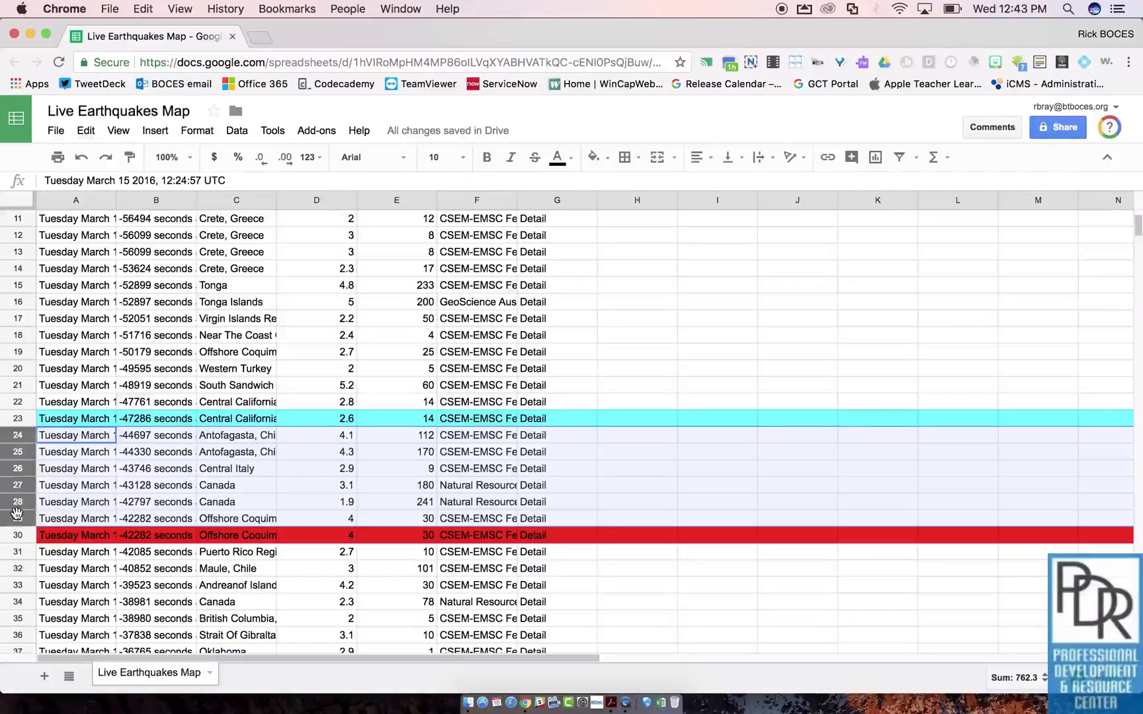
mouse_move(26, 452)
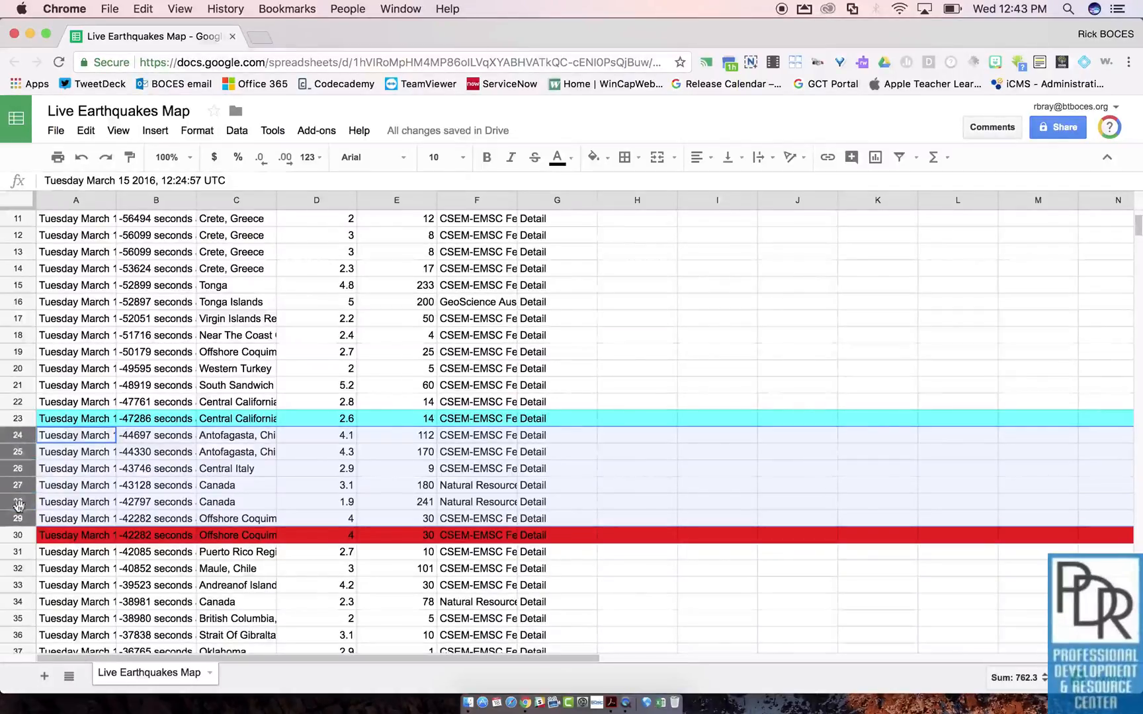
- Select row headers 24 through 29 between the cyan and red rows
click(76, 285)
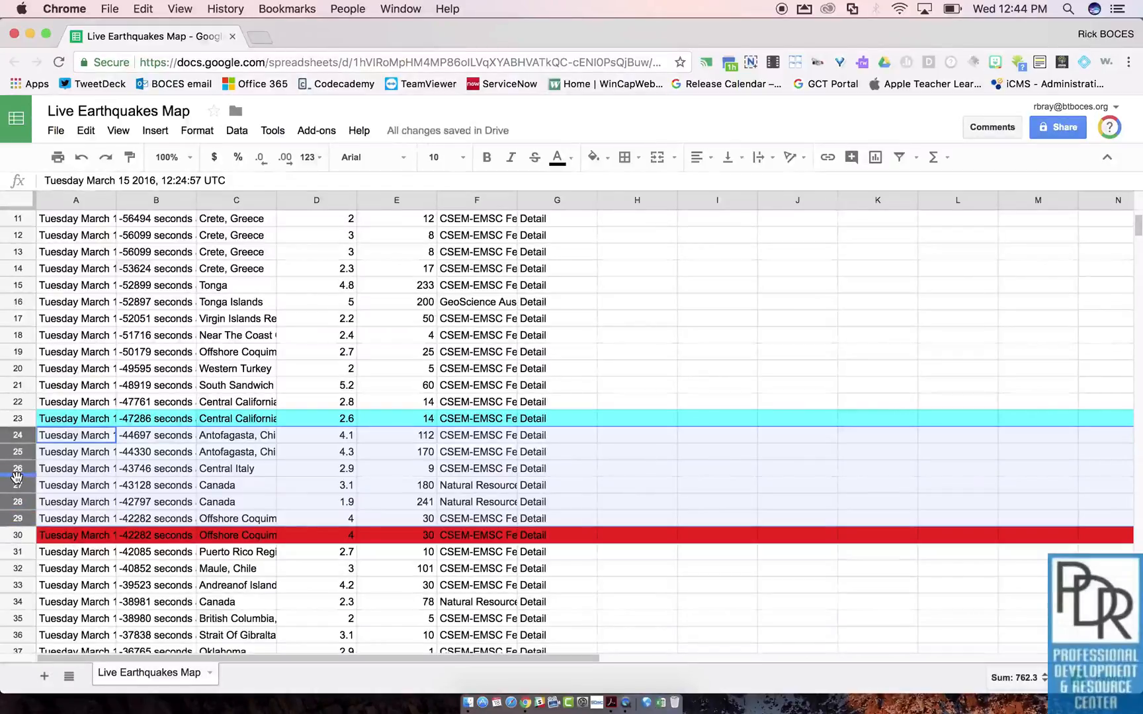
- Delete rows 24–29 so the red Offshore Coquimbo row follows row 23
right_click(16, 469)
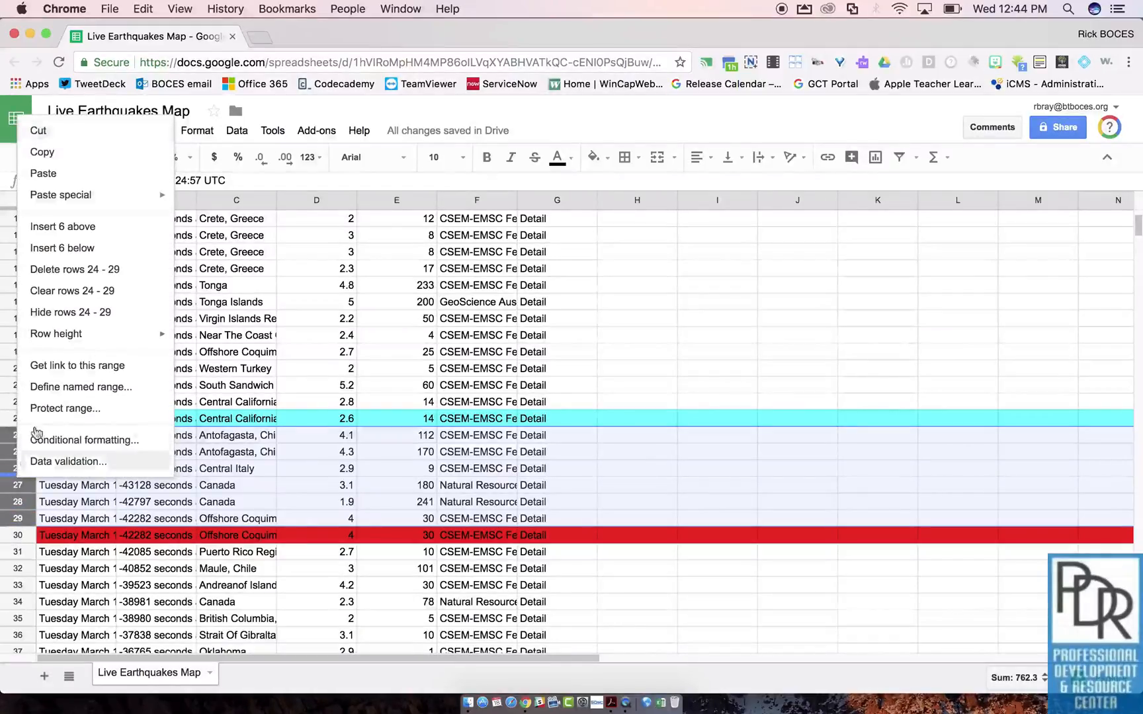
mouse_move(75, 269)
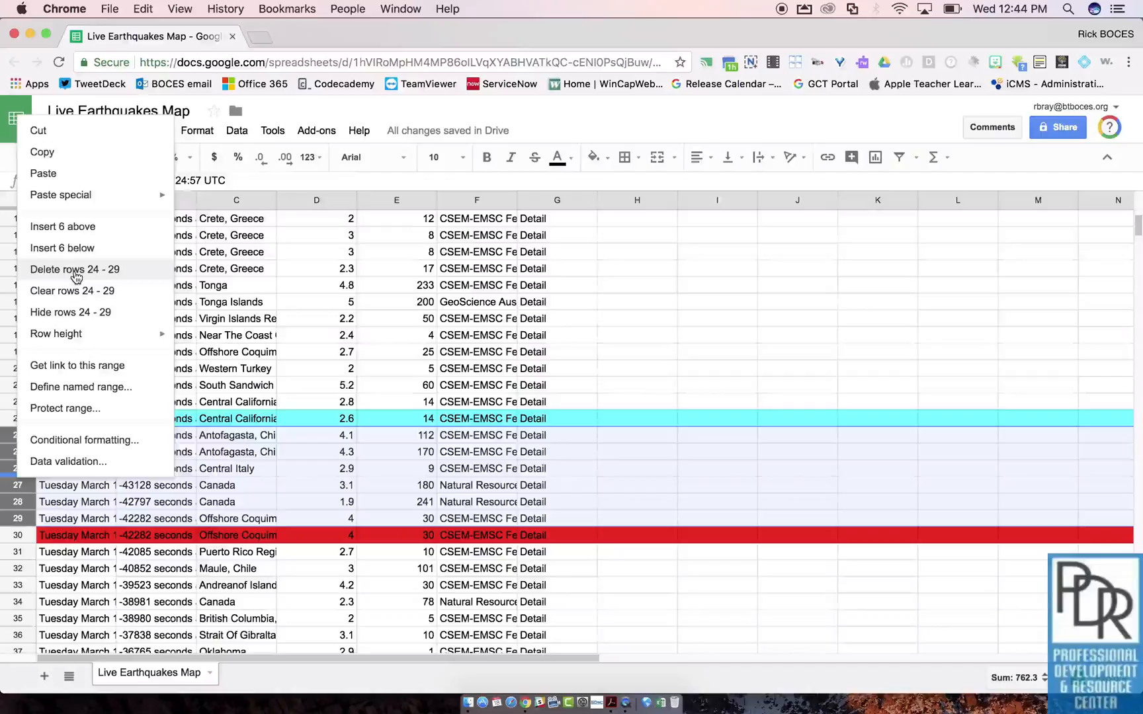
click(74, 269)
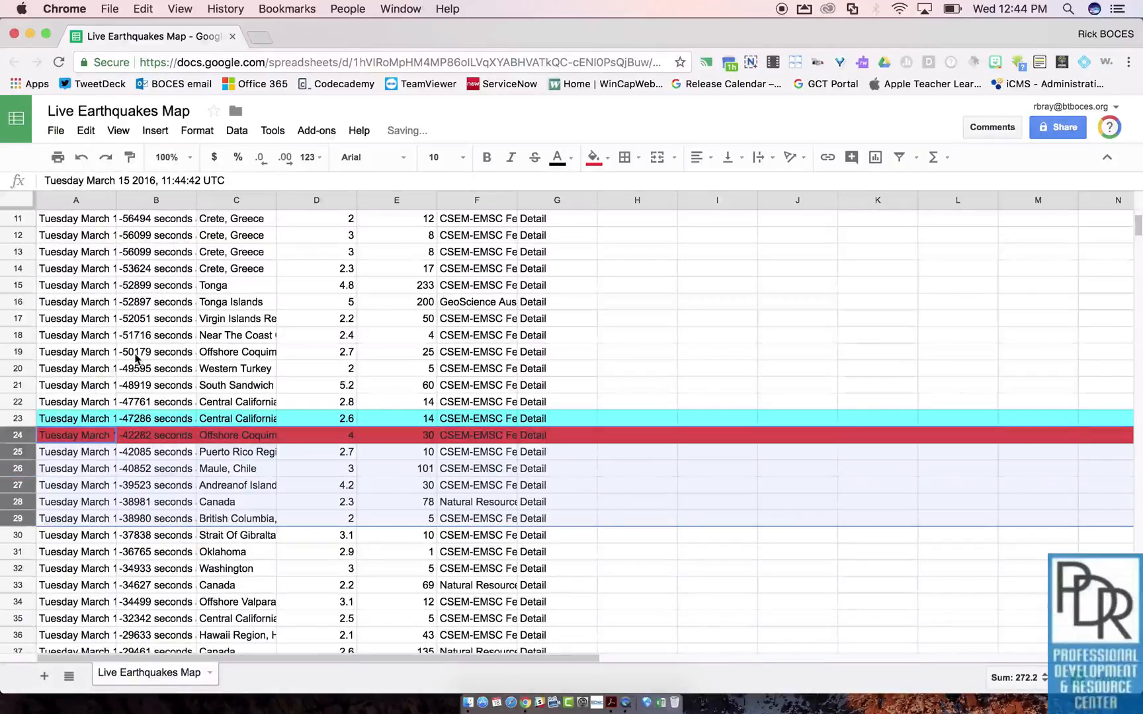
click(155, 352)
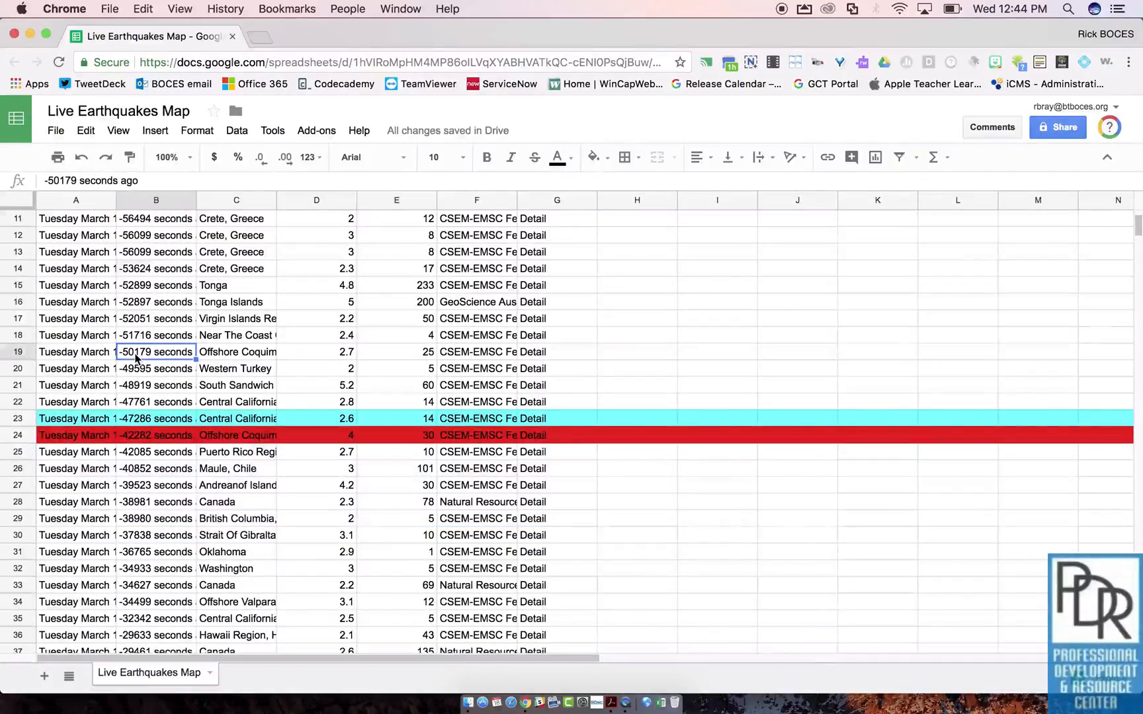